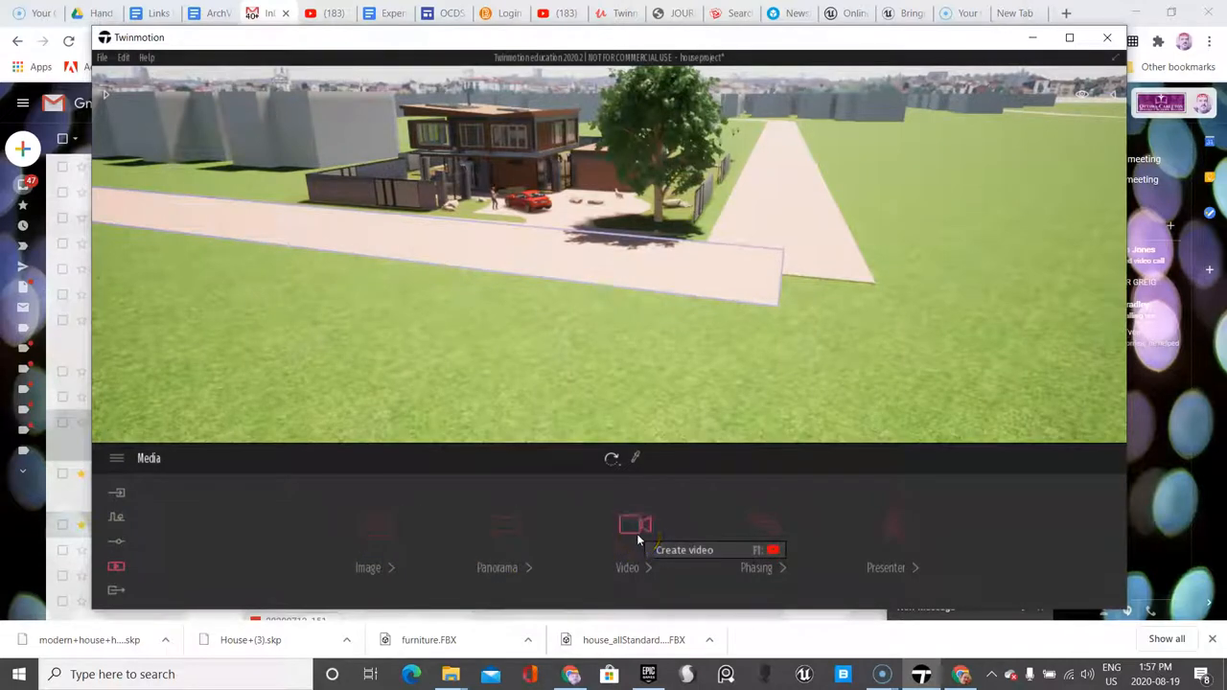
pyautogui.moveTo(480, 330)
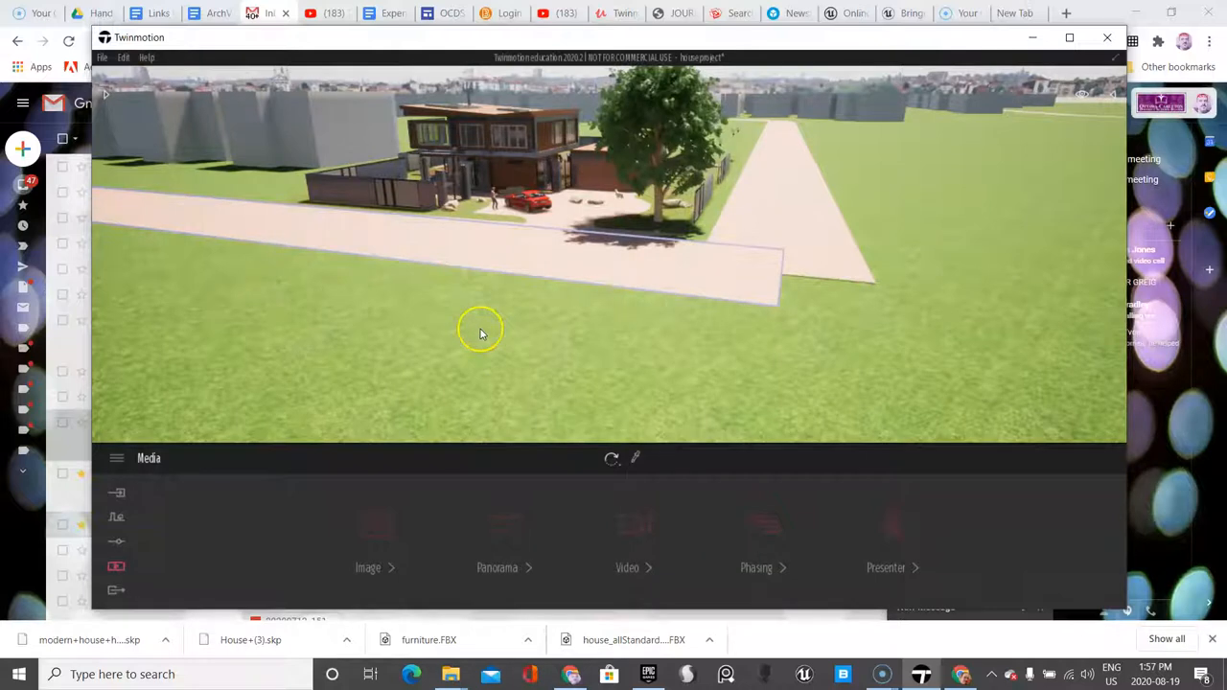
# - Move the view in close to the house front with the red car in the driveway
pyautogui.moveTo(480, 330); pyautogui.dragTo(476, 330)
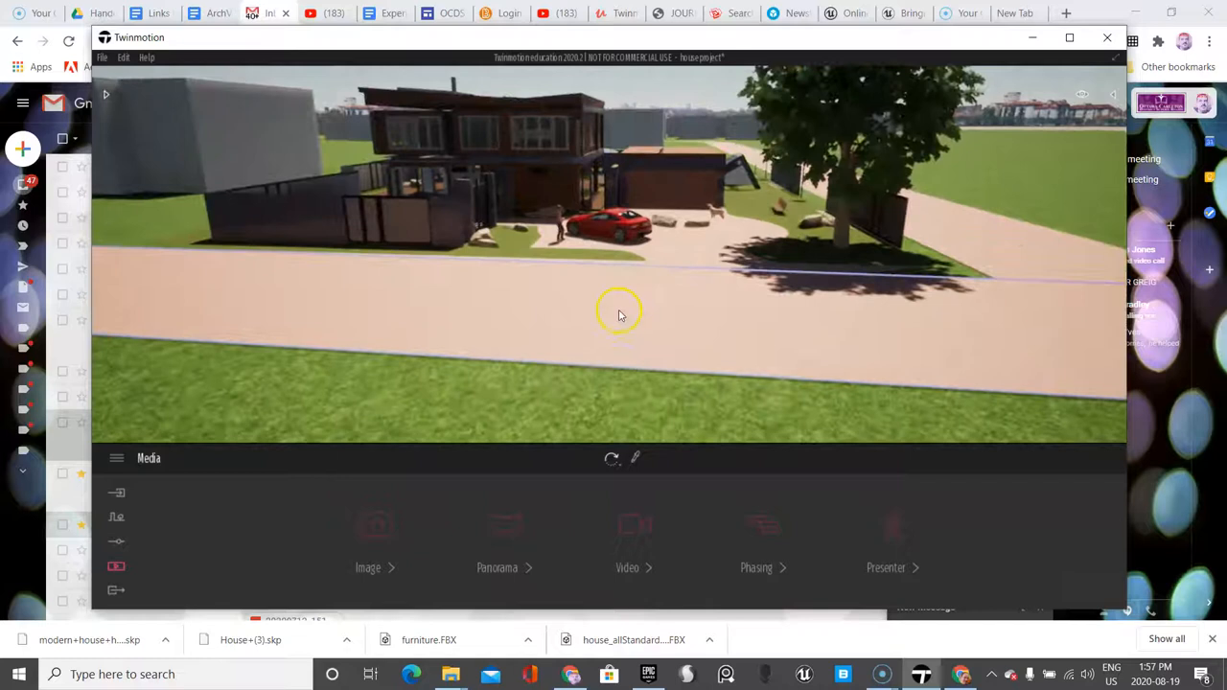
pyautogui.moveTo(617, 316); pyautogui.dragTo(621, 257)
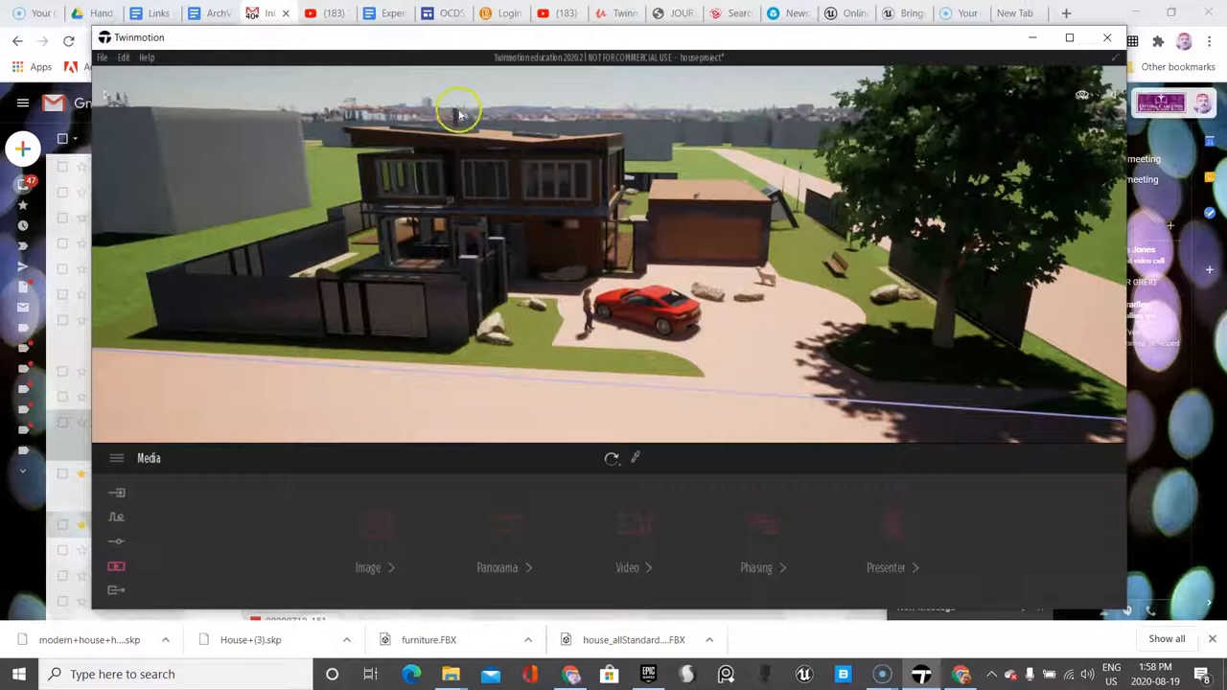
pyautogui.moveTo(406, 92)
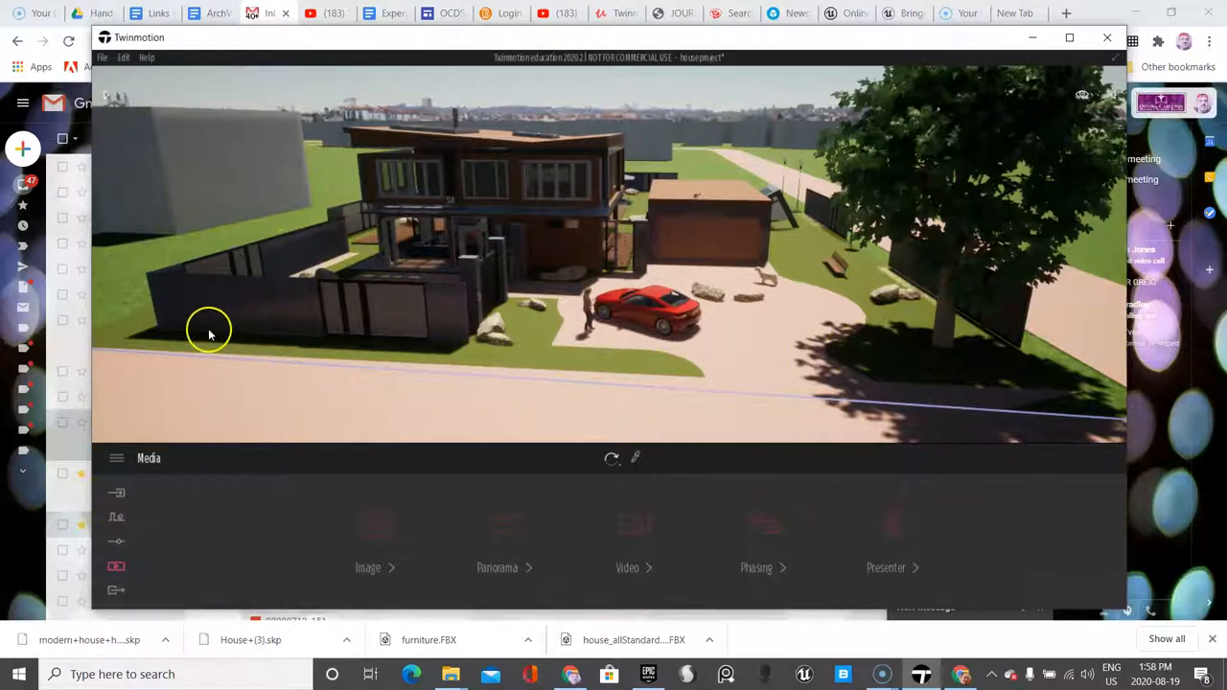
pyautogui.moveTo(1066, 153)
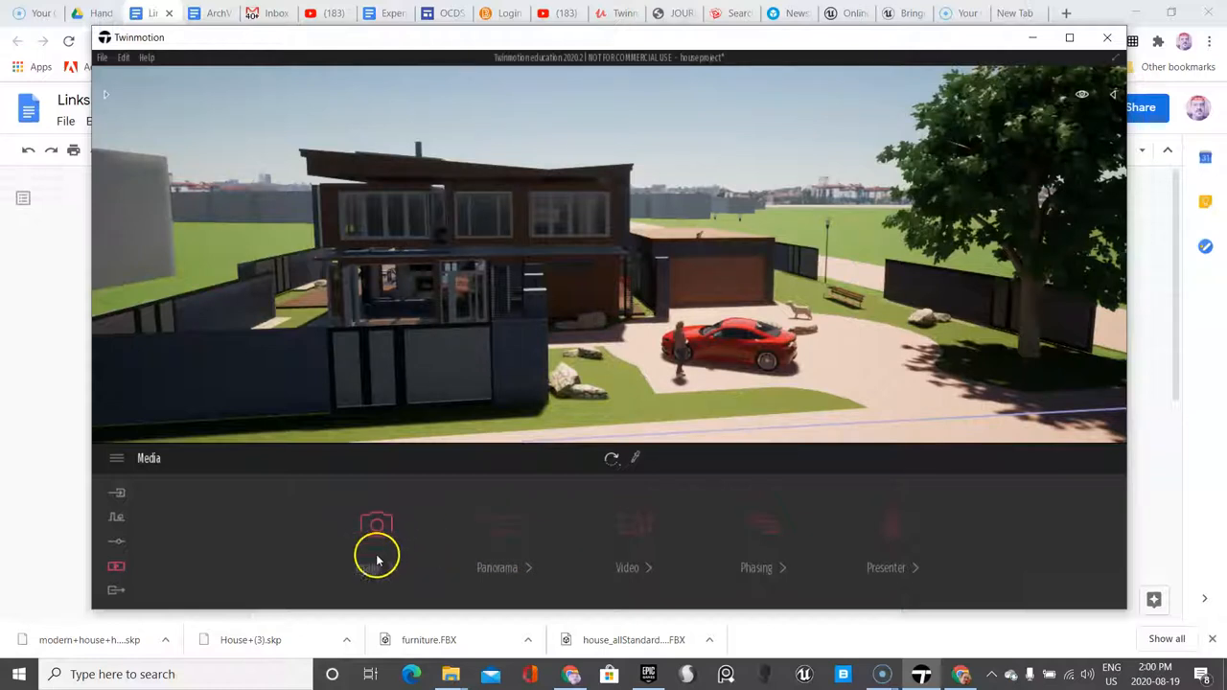
# - Switch Media to the Image section and frame the first still of the house front
pyautogui.click(376, 525)
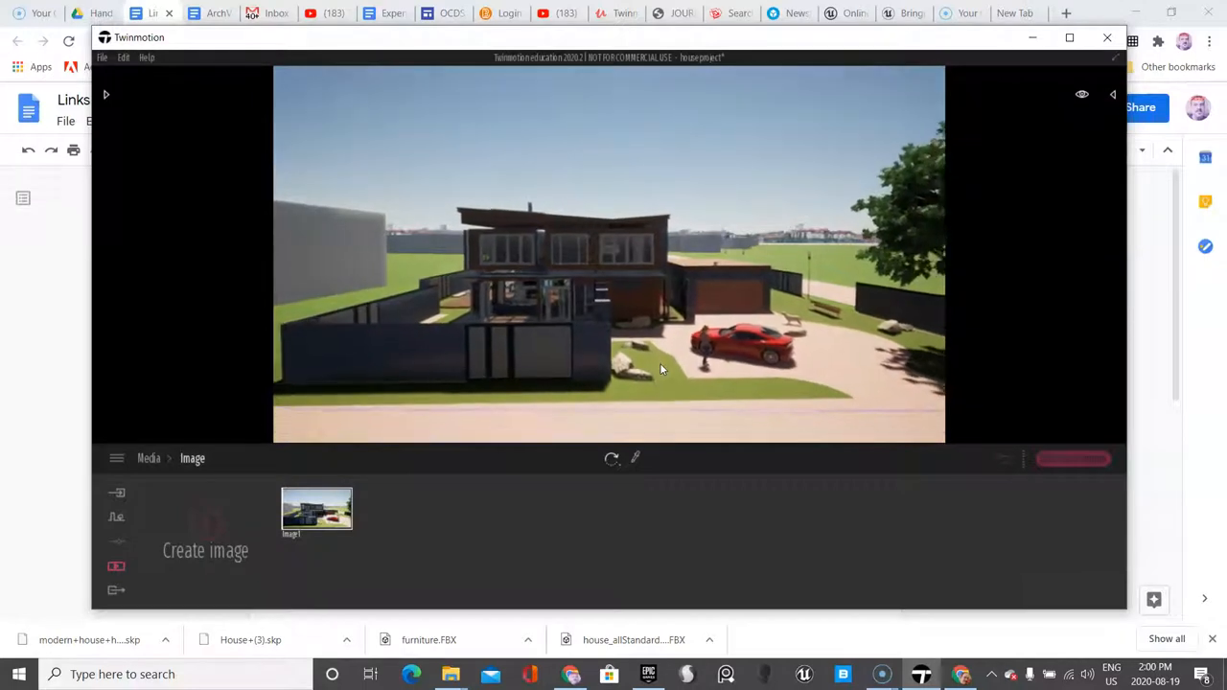
pyautogui.moveTo(659, 370); pyautogui.dragTo(686, 362)
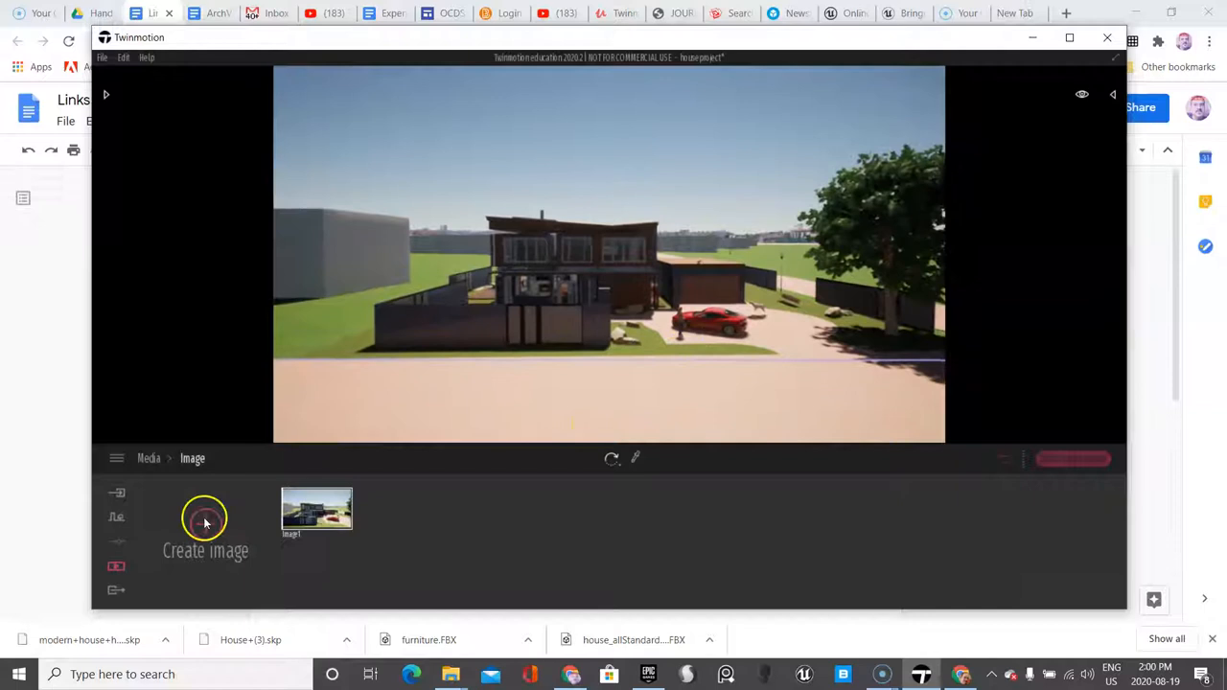
# - Capture the current view as a still, then move to a new angle beside the red car
pyautogui.click(205, 518)
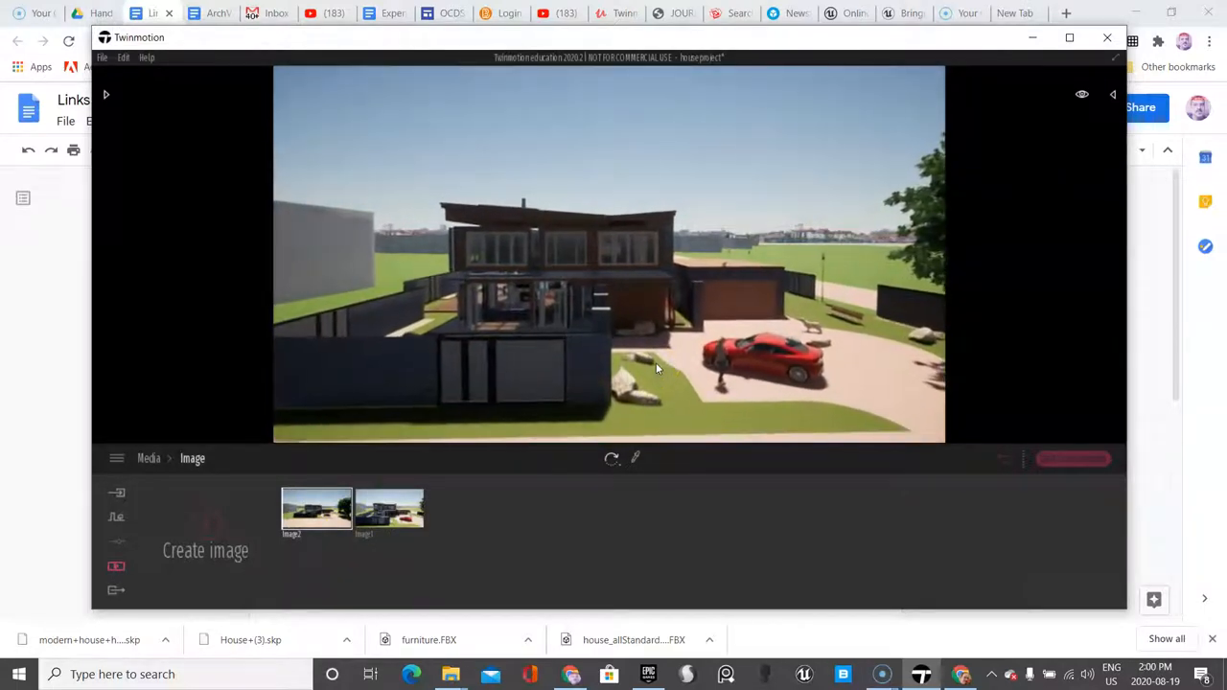
pyautogui.moveTo(655, 369); pyautogui.dragTo(690, 355)
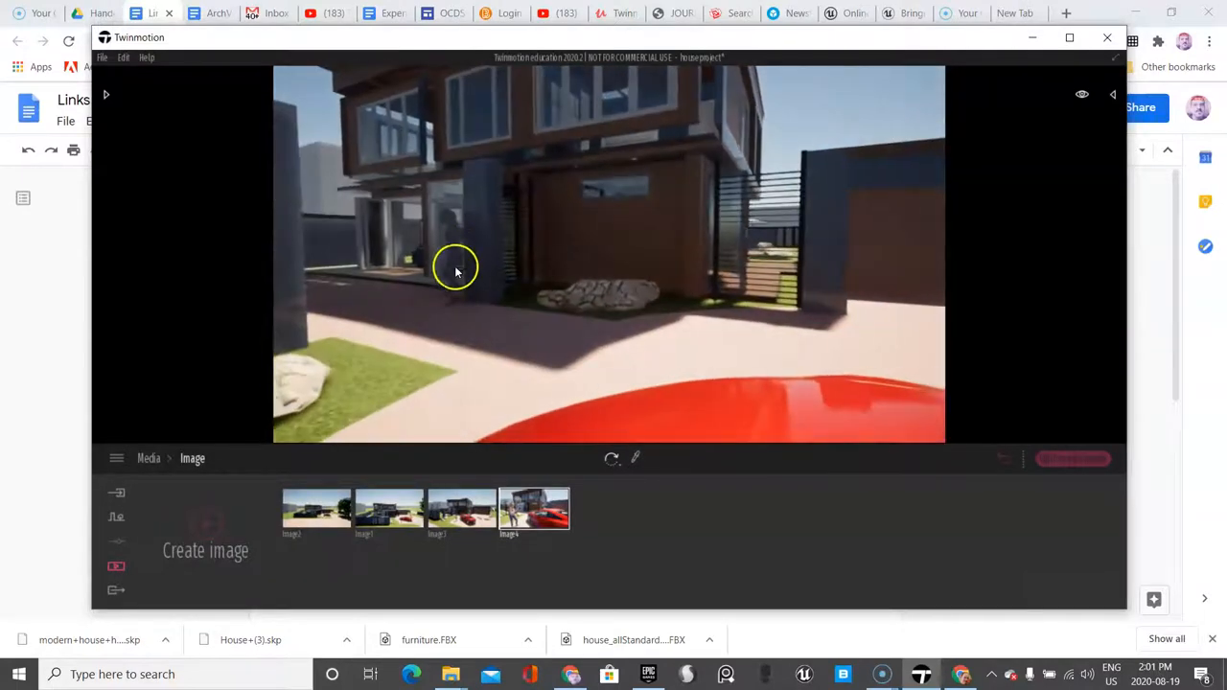
# - Move through the entrance into the living room for interior stills with the fireplace
pyautogui.moveTo(456, 269); pyautogui.dragTo(456, 288)
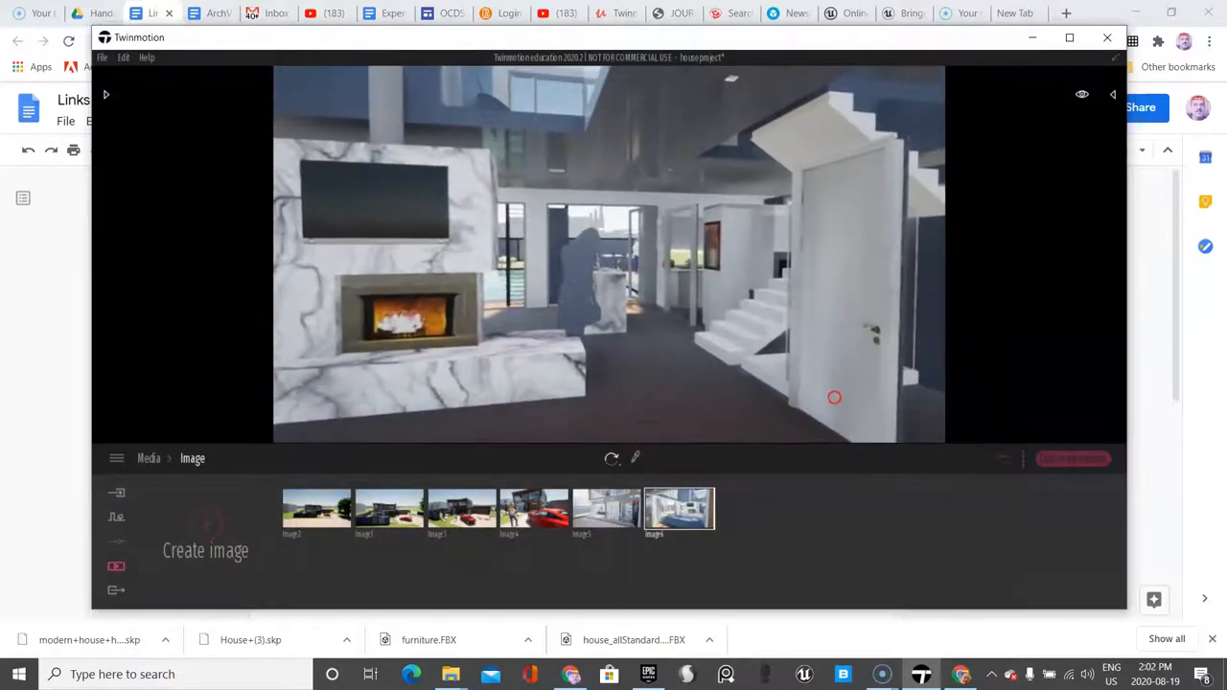
pyautogui.moveTo(834, 397); pyautogui.dragTo(867, 414)
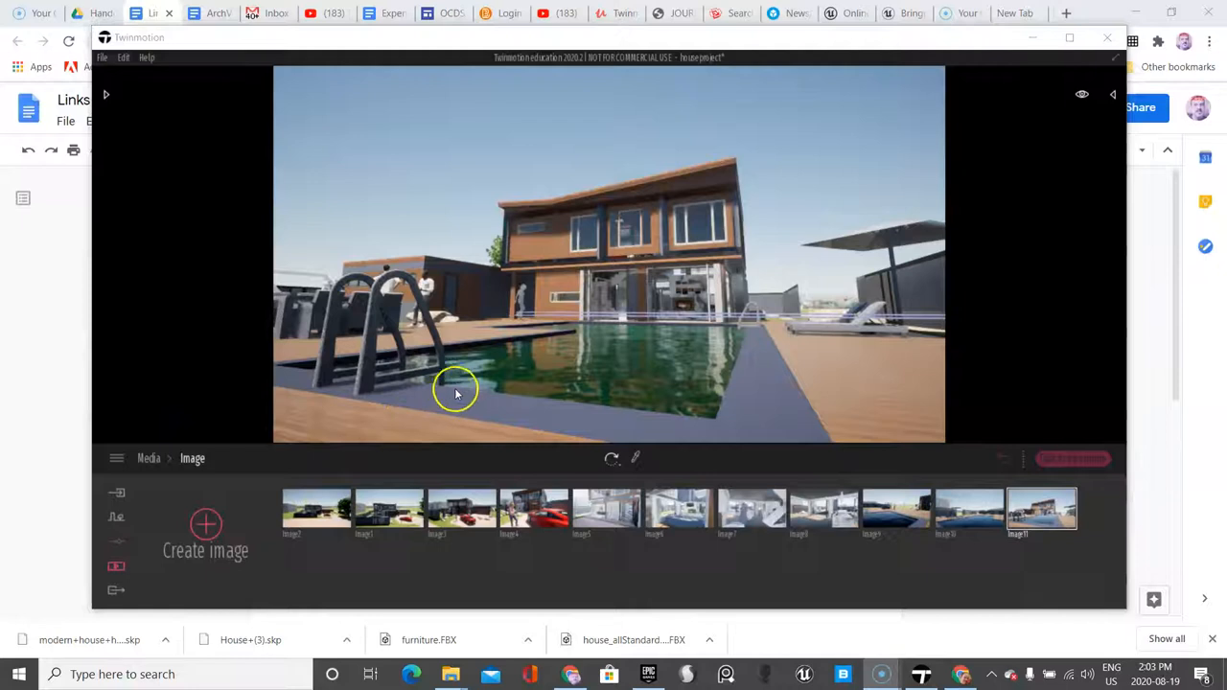
# - Frame a low view across the pool toward the house
pyautogui.moveTo(456, 393); pyautogui.dragTo(508, 397)
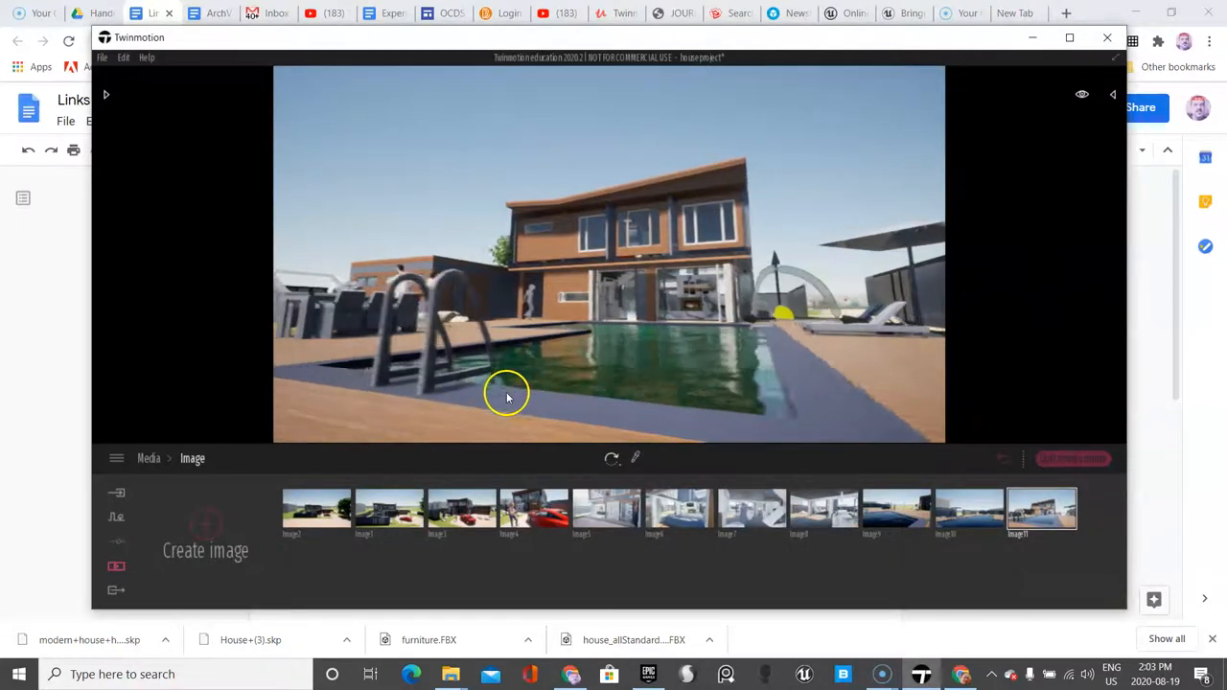
pyautogui.moveTo(508, 396); pyautogui.dragTo(606, 305)
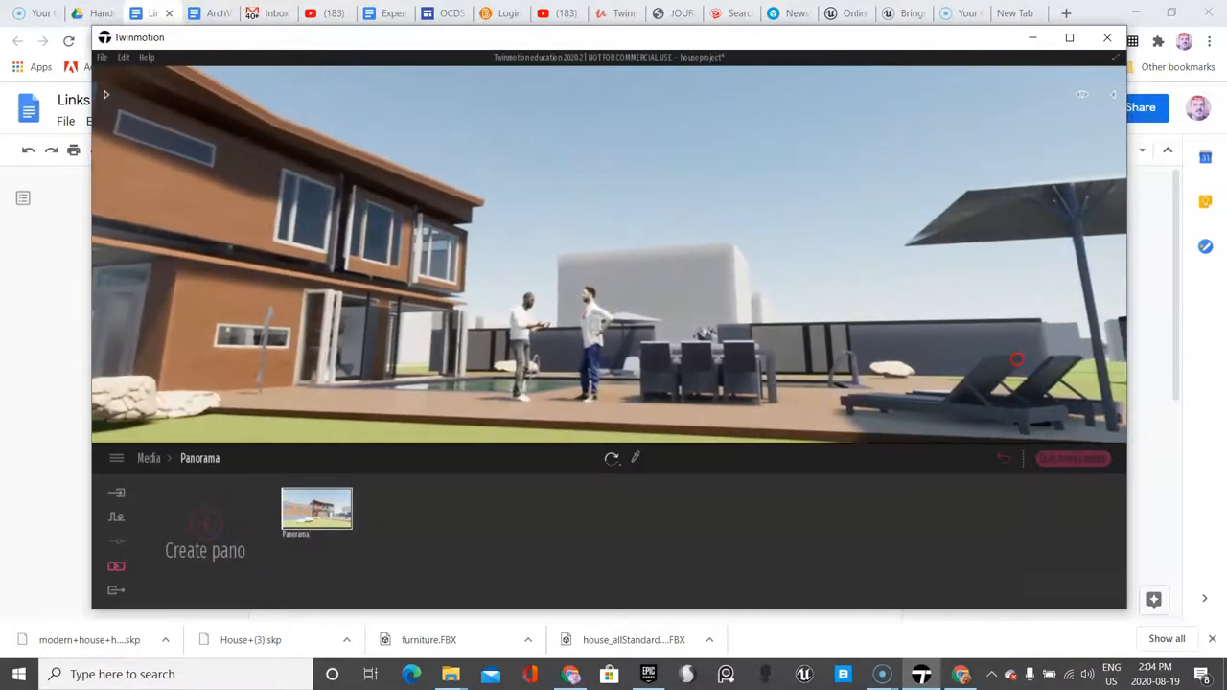
# - Capture panoramas at several spots beside the house and driveway until the strip holds five
pyautogui.click(203, 522)
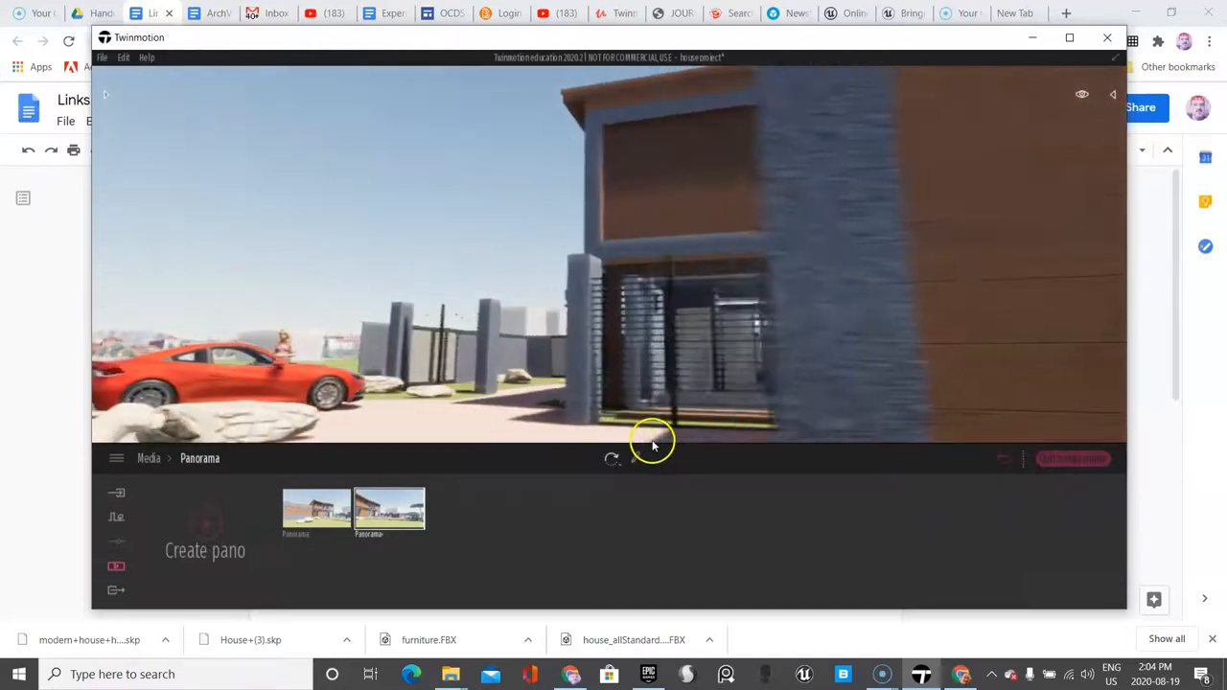
pyautogui.moveTo(651, 441); pyautogui.dragTo(671, 431)
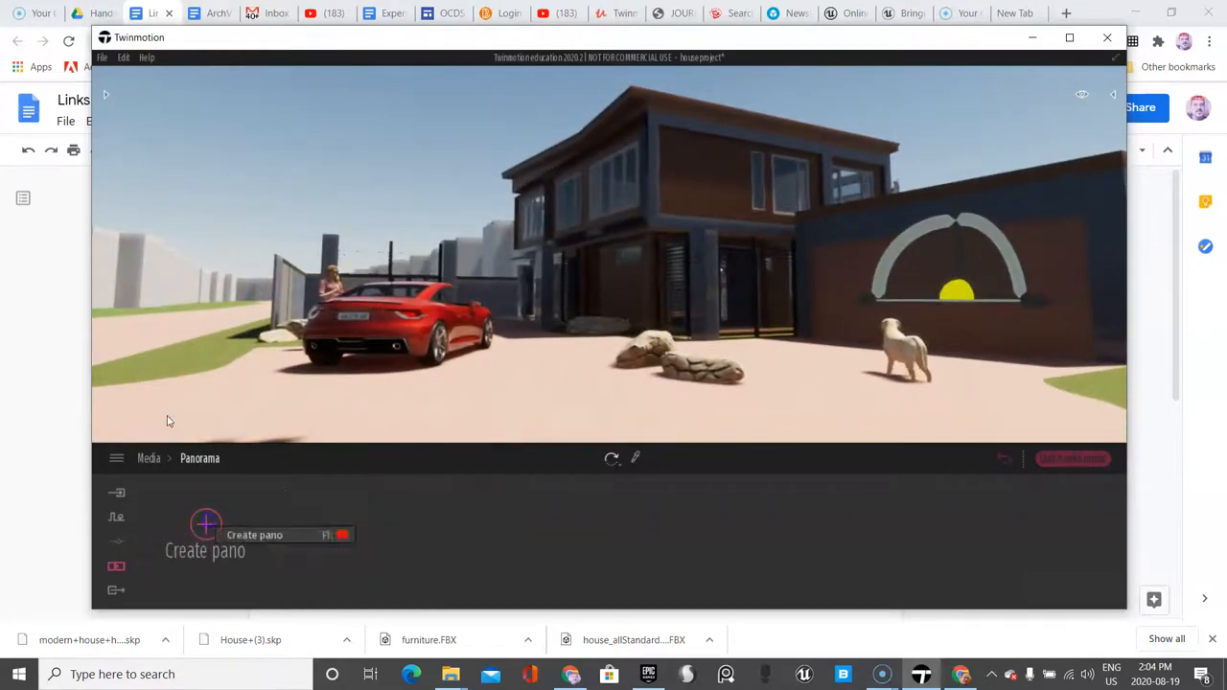
pyautogui.click(205, 523)
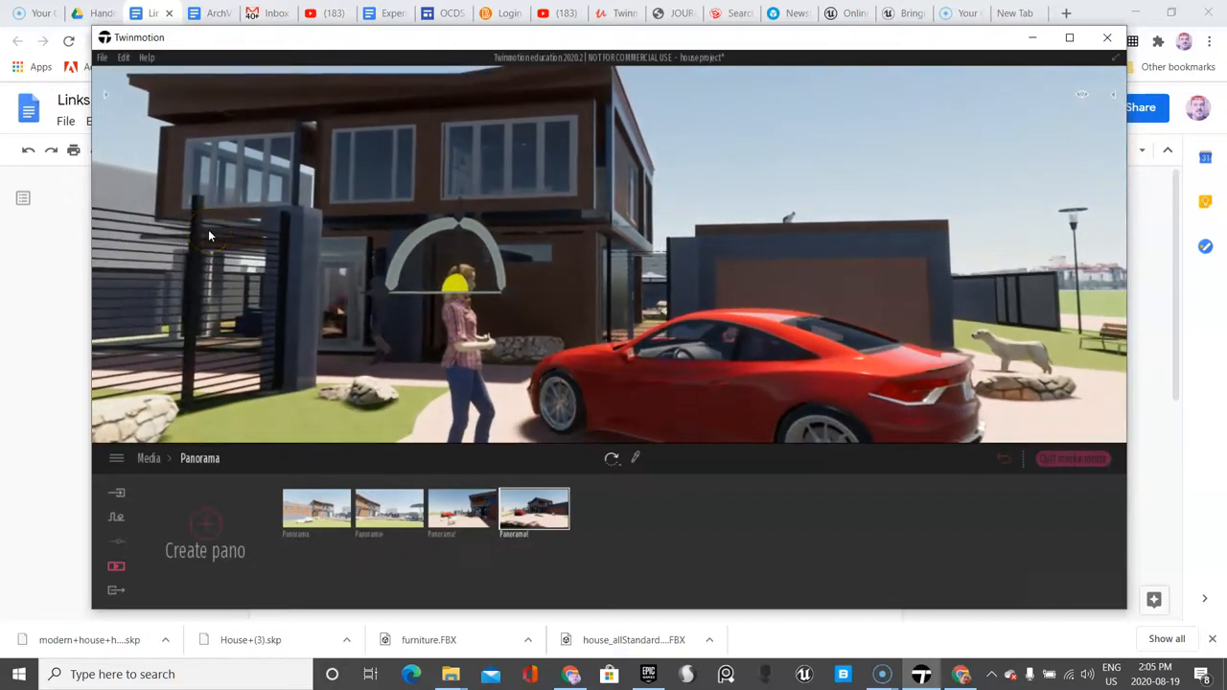
pyautogui.click(205, 522)
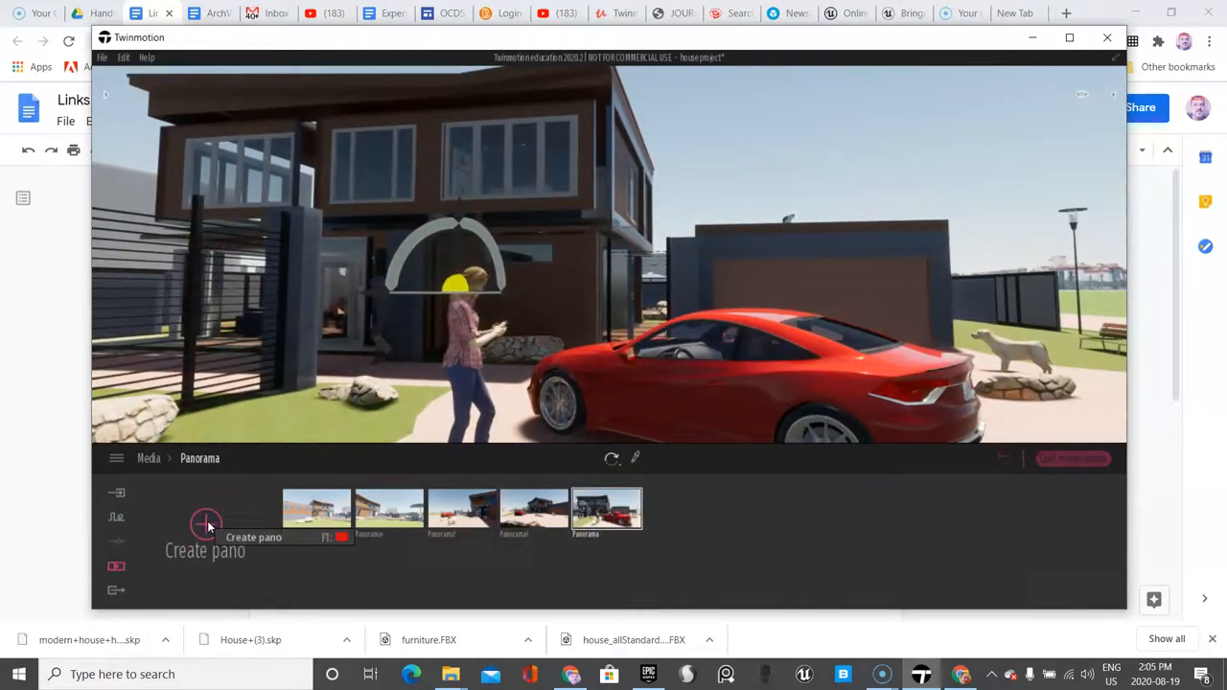